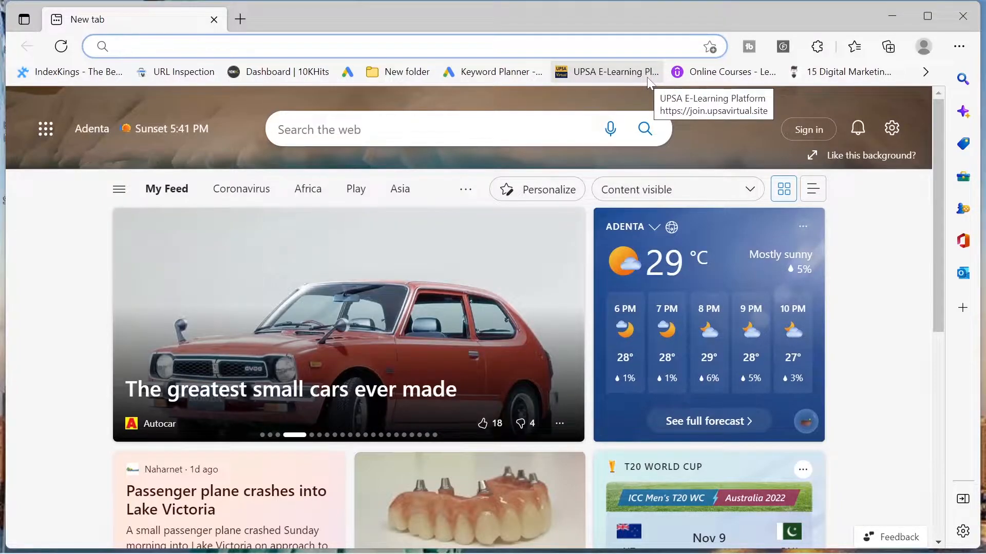
Step: Load the Udemy homepage from the bookmarks bar, signed in to the account
left_click(252, 46)
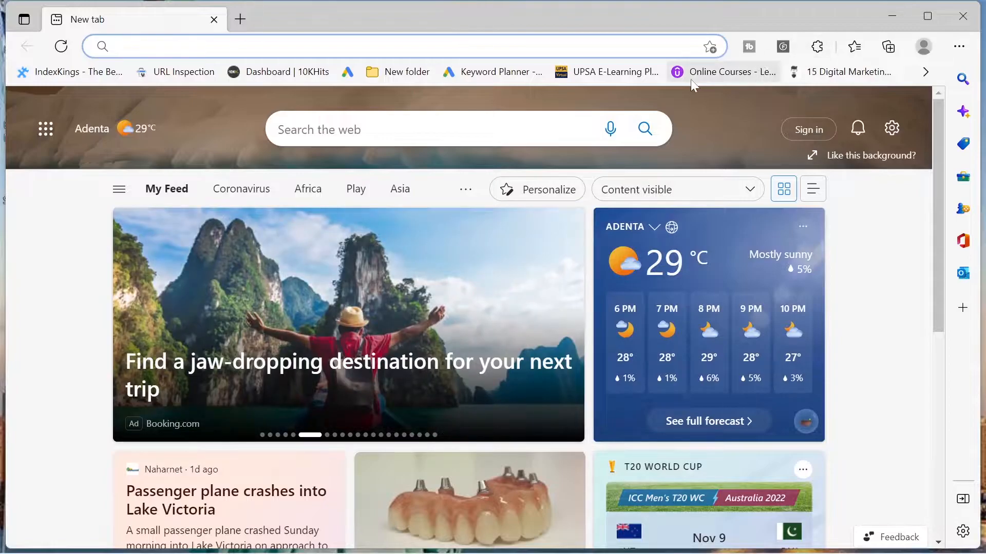
mouse_move(644, 129)
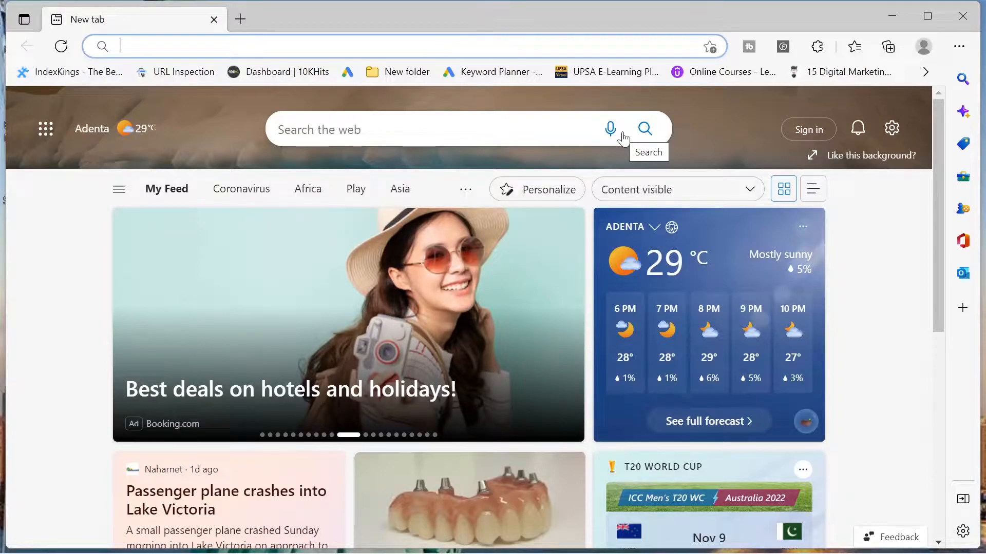
mouse_move(706, 13)
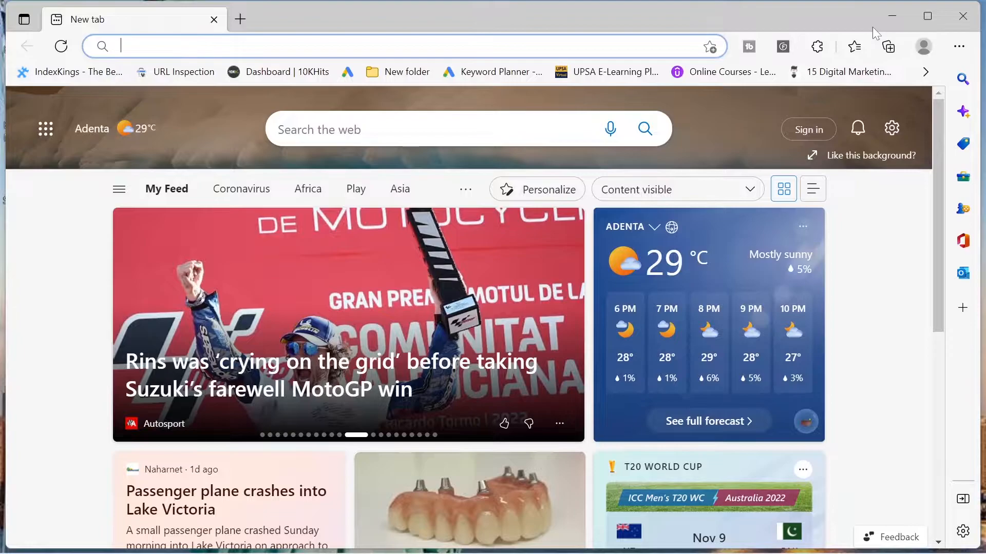
mouse_move(723, 71)
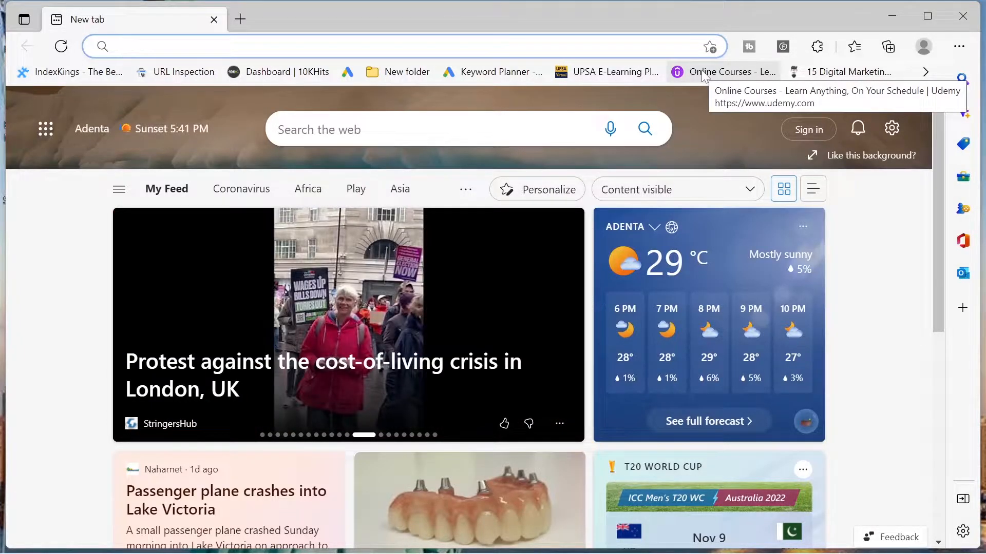
left_click(723, 71)
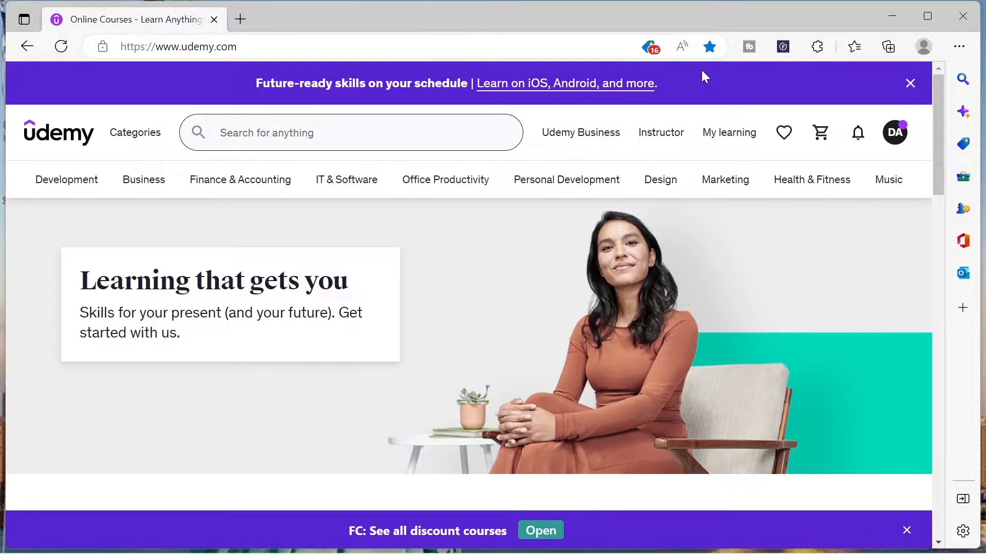
mouse_move(580, 133)
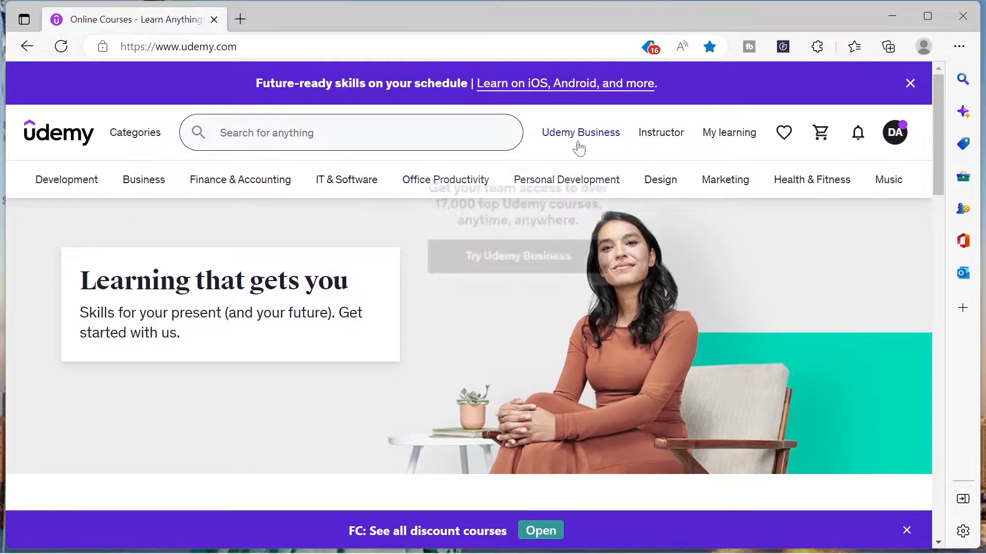
mouse_move(565, 179)
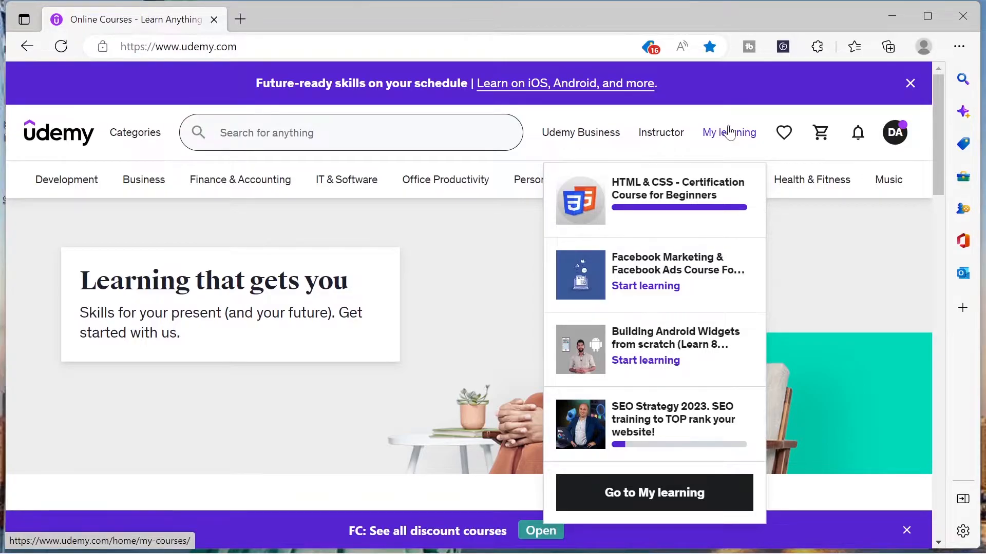
Step: Show the My learning page and look through the enrolled courses grid
left_click(729, 133)
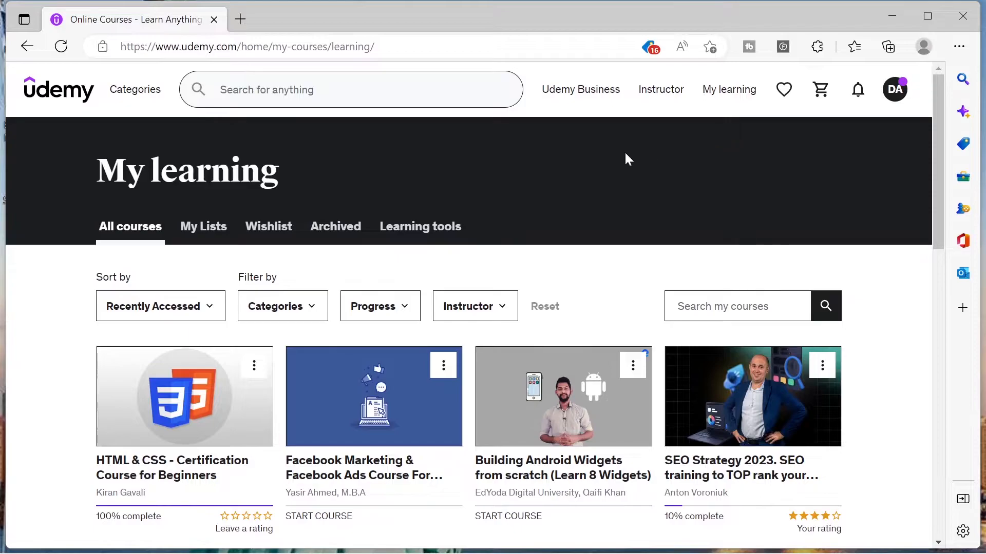
scroll("down", 3)
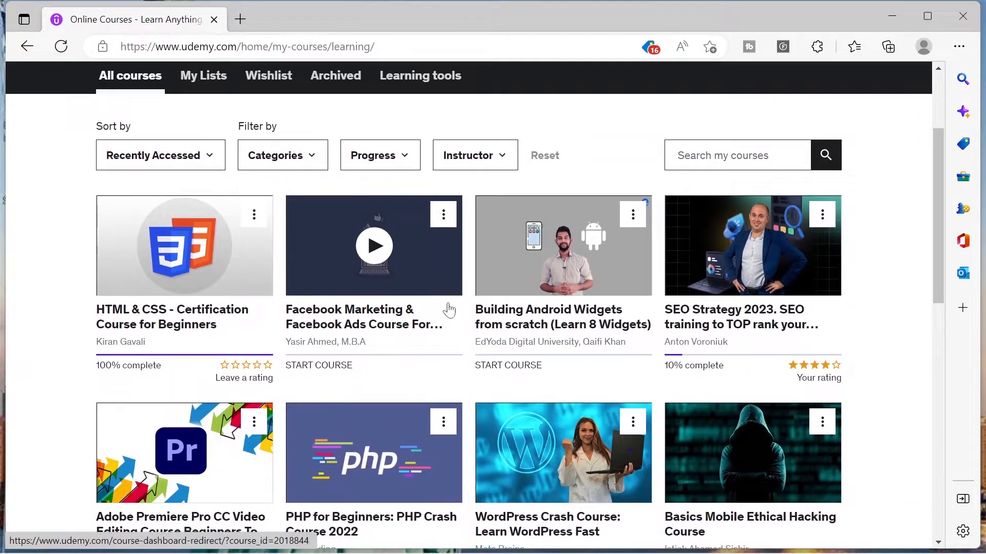
scroll("down", 3)
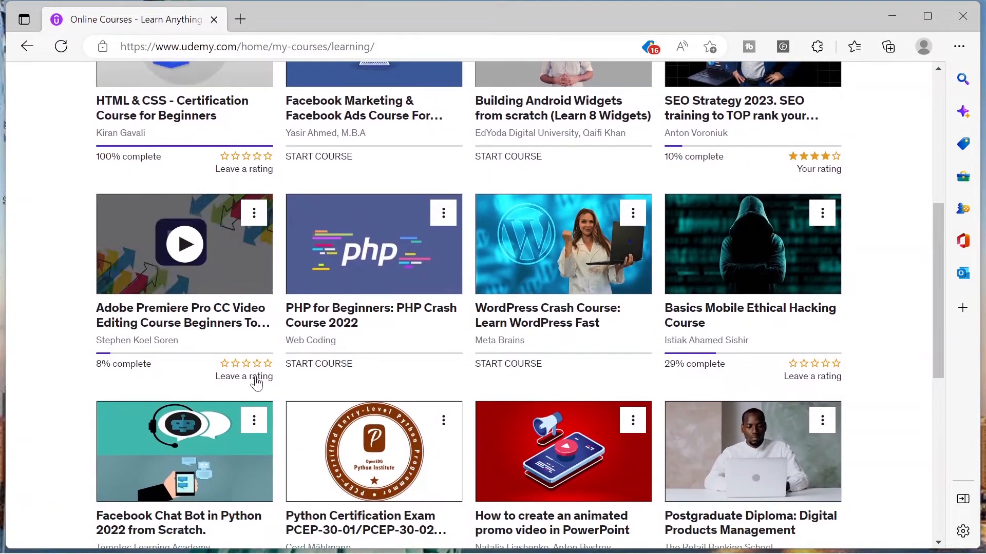
mouse_move(436, 251)
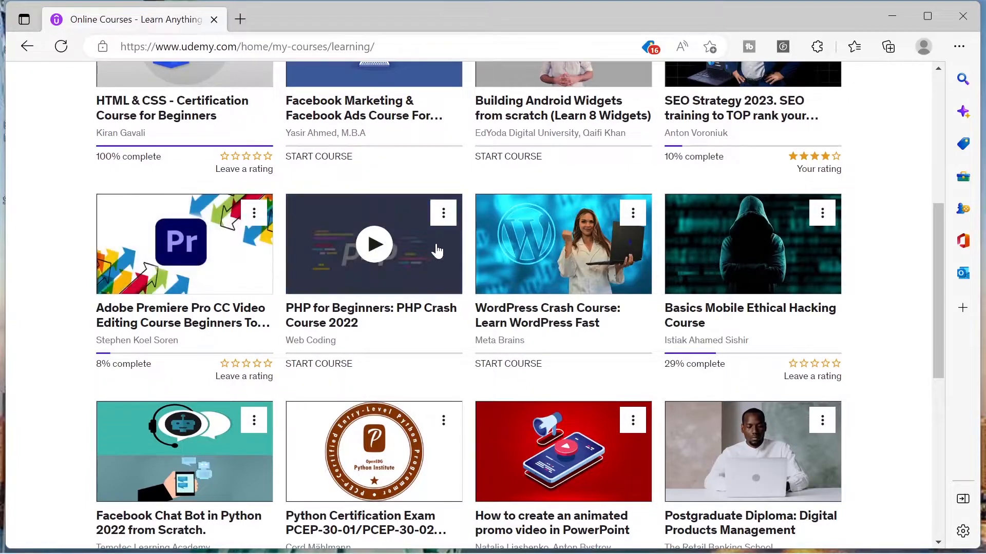
mouse_move(374, 281)
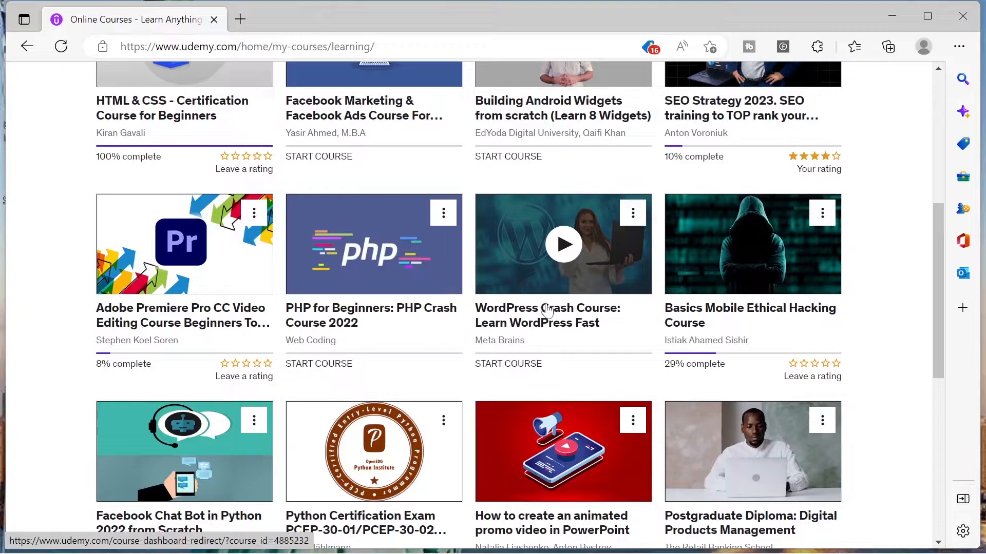
scroll("down", 3)
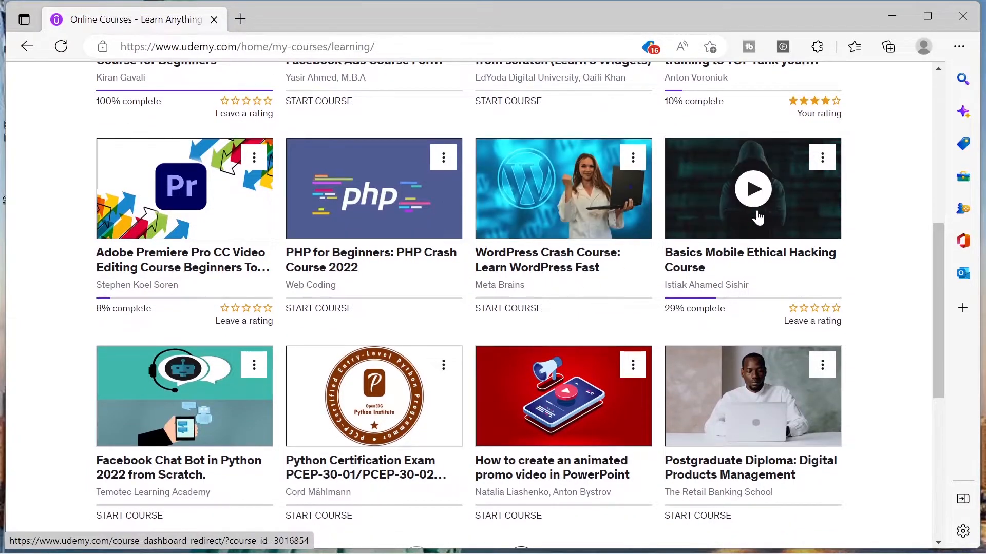
mouse_move(705, 237)
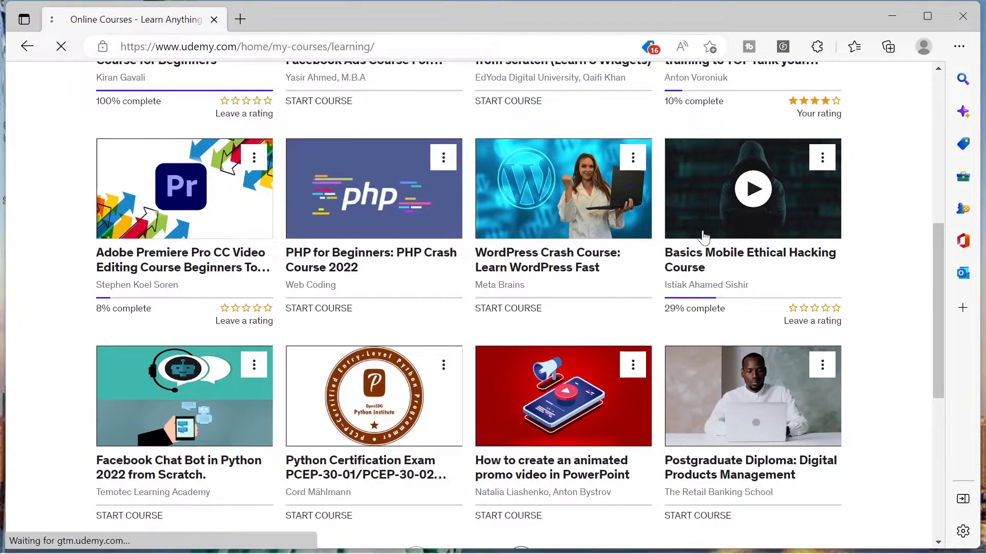
Step: Enter the Basics Mobile Ethical Hacking Course player and start its lecture video
left_click(752, 189)
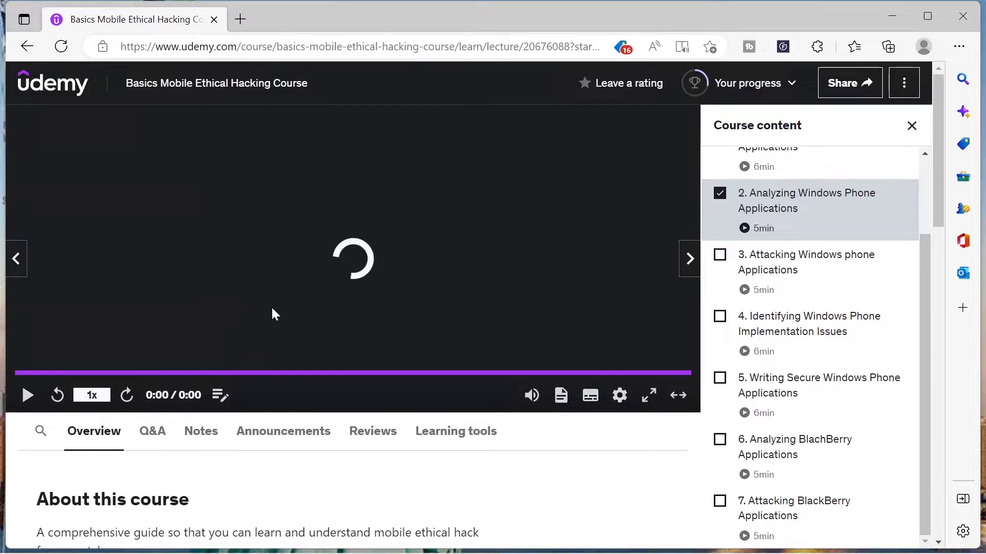
scroll("down", 3)
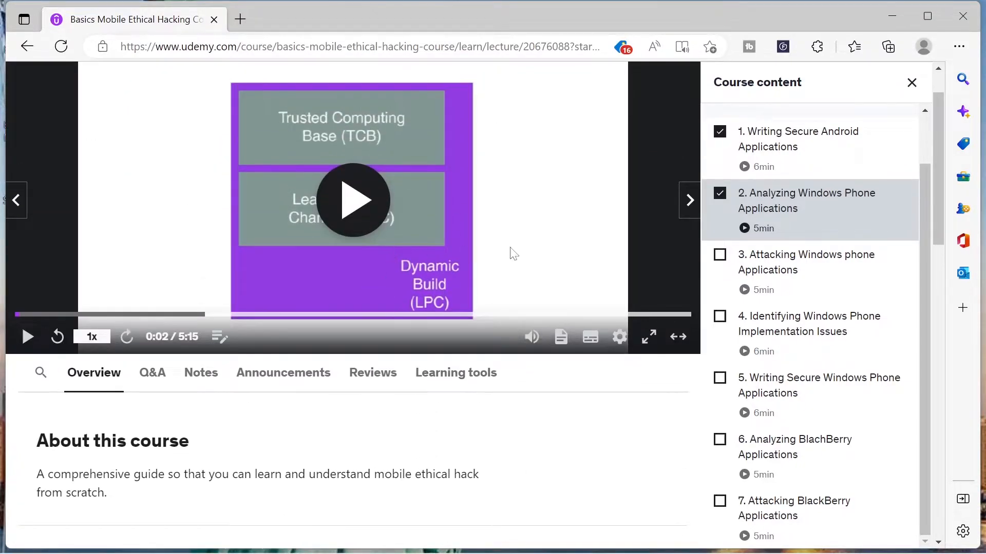
left_click(352, 201)
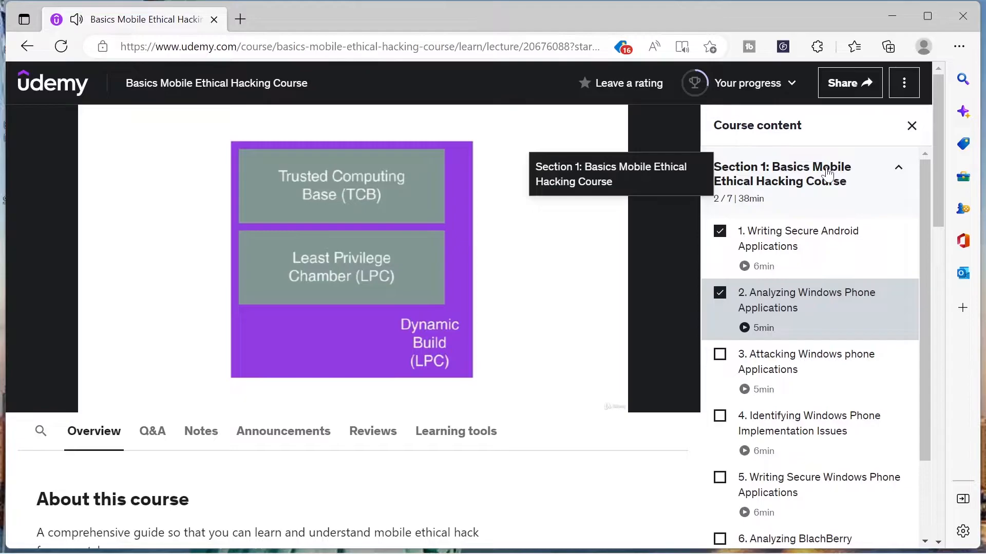
Step: Toggle the first two lectures' completion off and back on in Course content
left_click(719, 231)
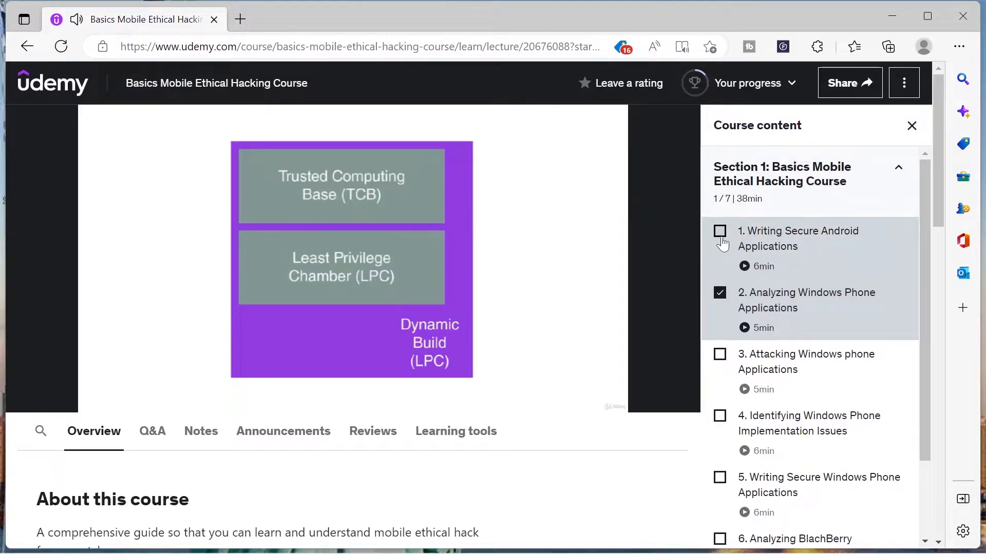
left_click(719, 293)
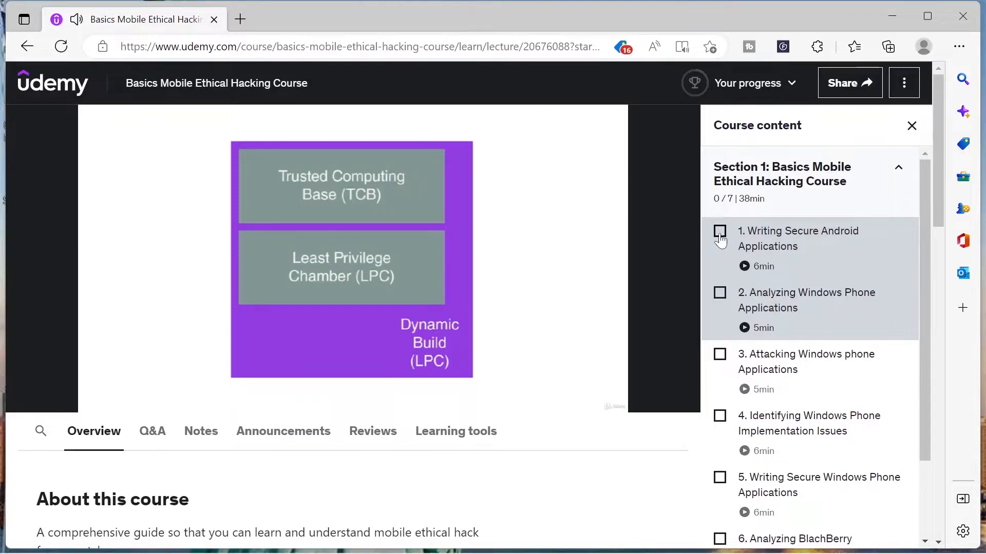
left_click(719, 231)
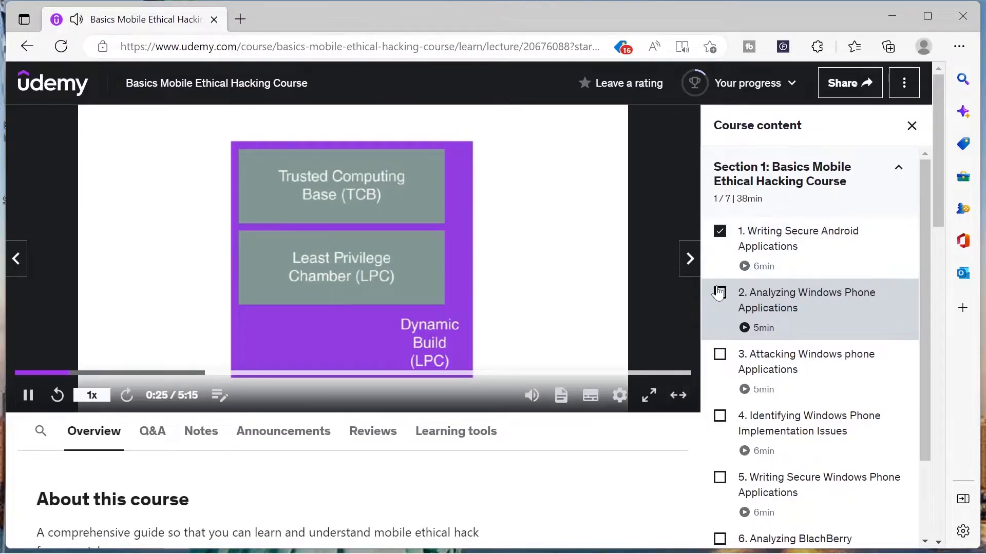
left_click(719, 294)
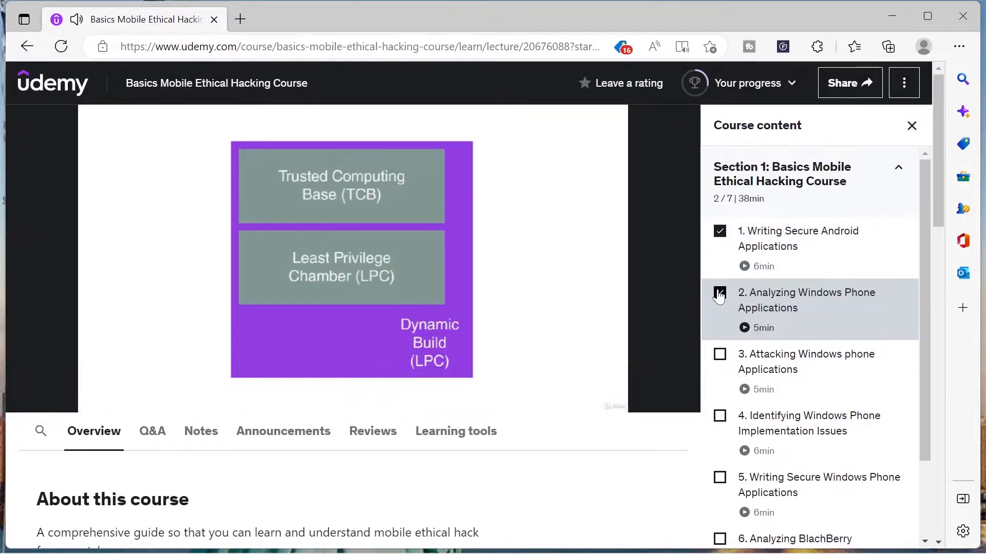
Step: Mark lectures 3 through 7 complete so the section shows 7/7 done
left_click(719, 294)
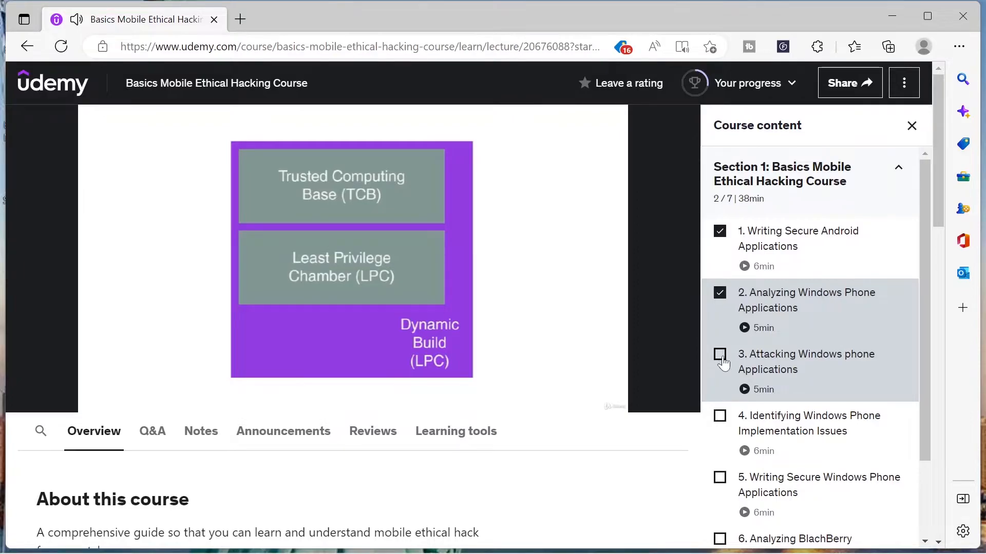
left_click(719, 354)
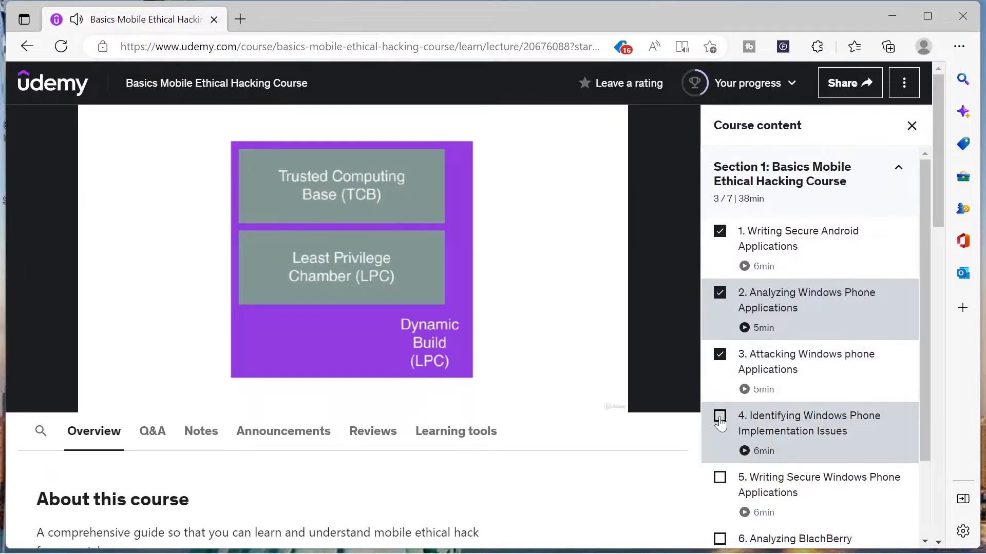
left_click(719, 419)
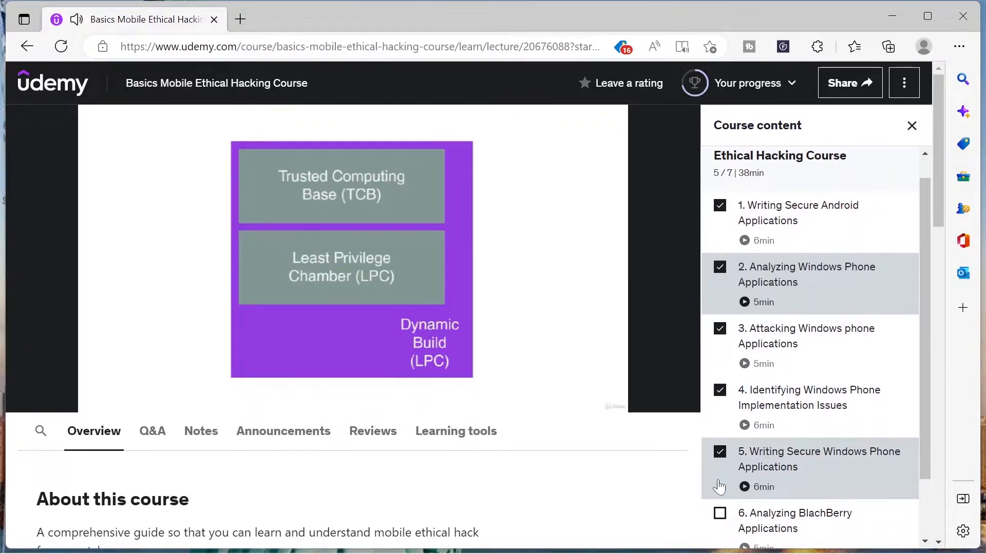
left_click(794, 447)
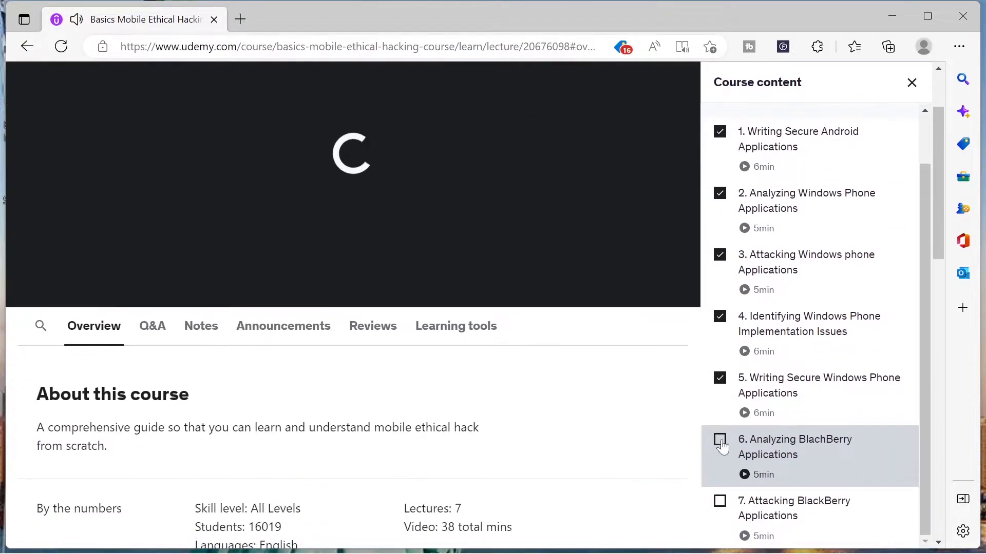
left_click(719, 441)
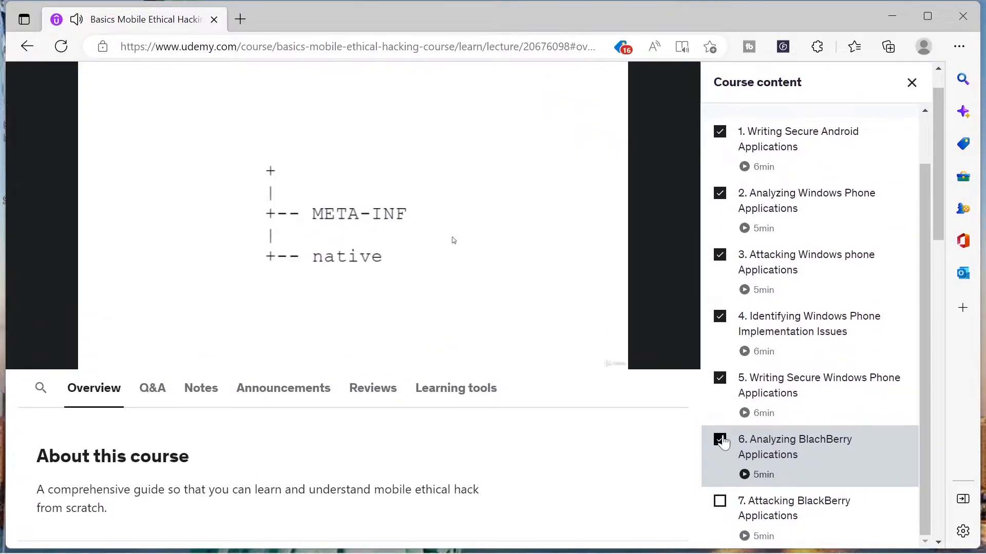
scroll("down", 3)
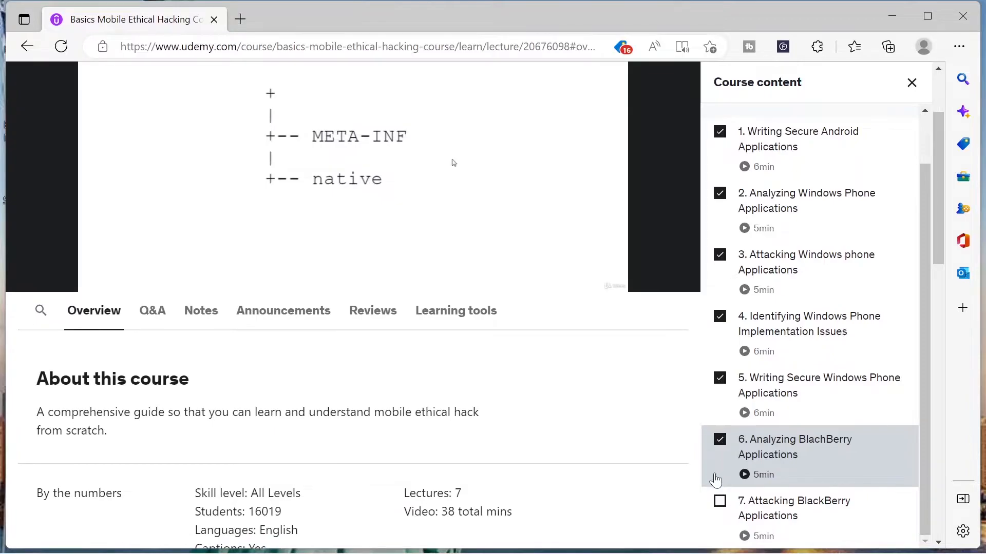
left_click(719, 501)
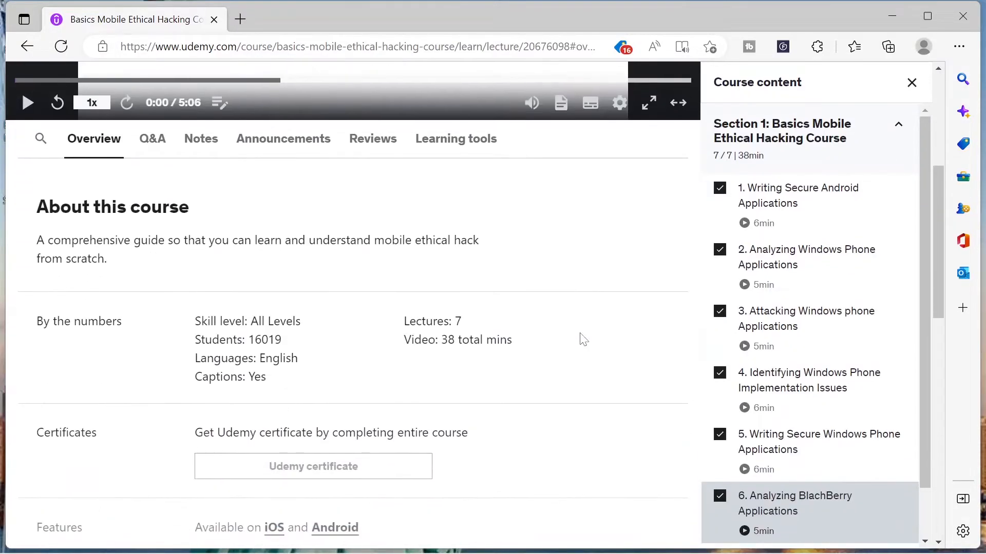
Step: Bring up the course's Certificate of Completion in a new tab and view it
scroll("down", 3)
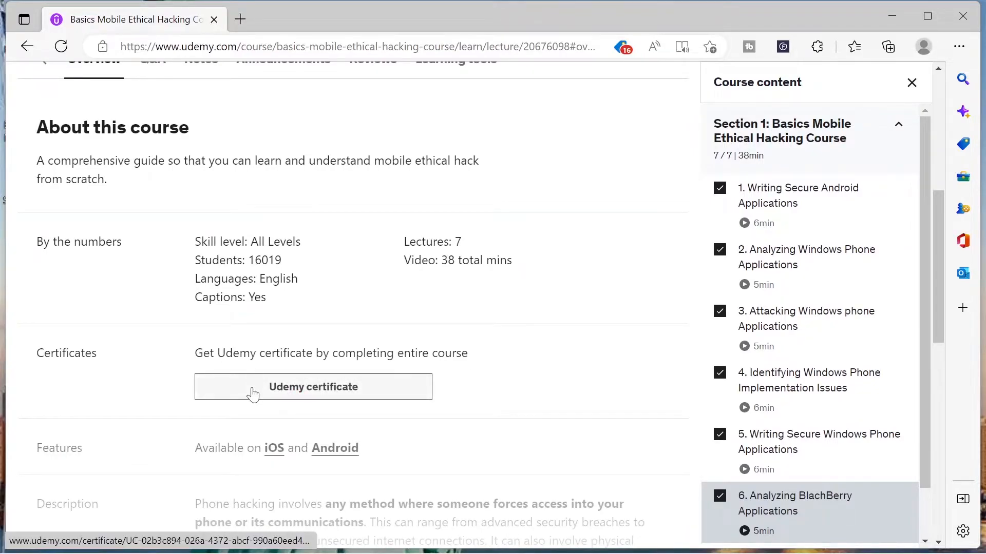
left_click(312, 387)
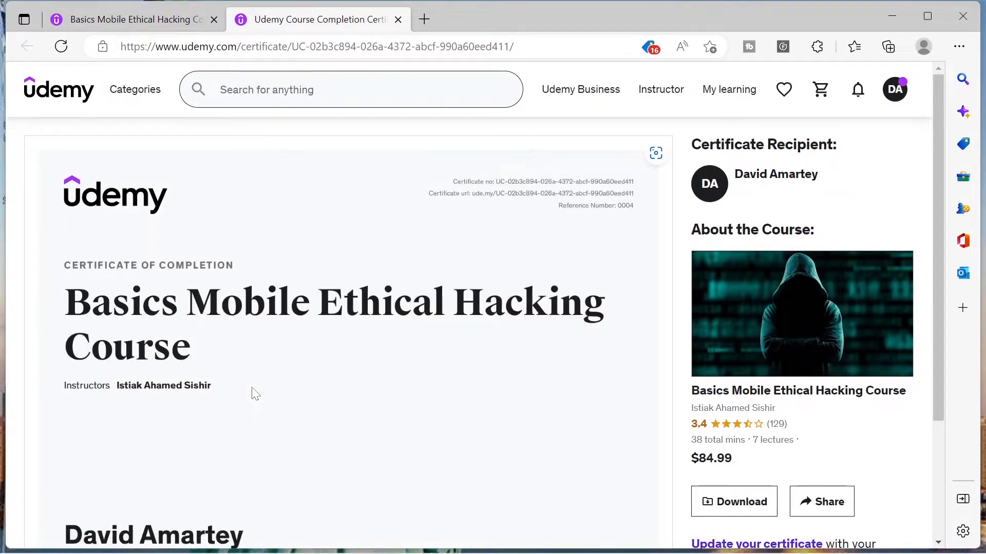
mouse_move(207, 317)
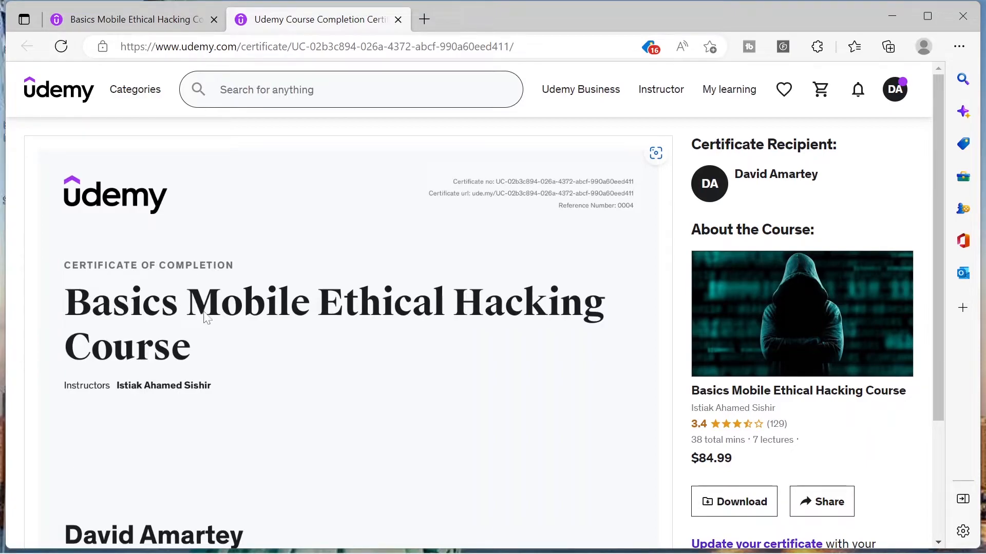
scroll("down", 3)
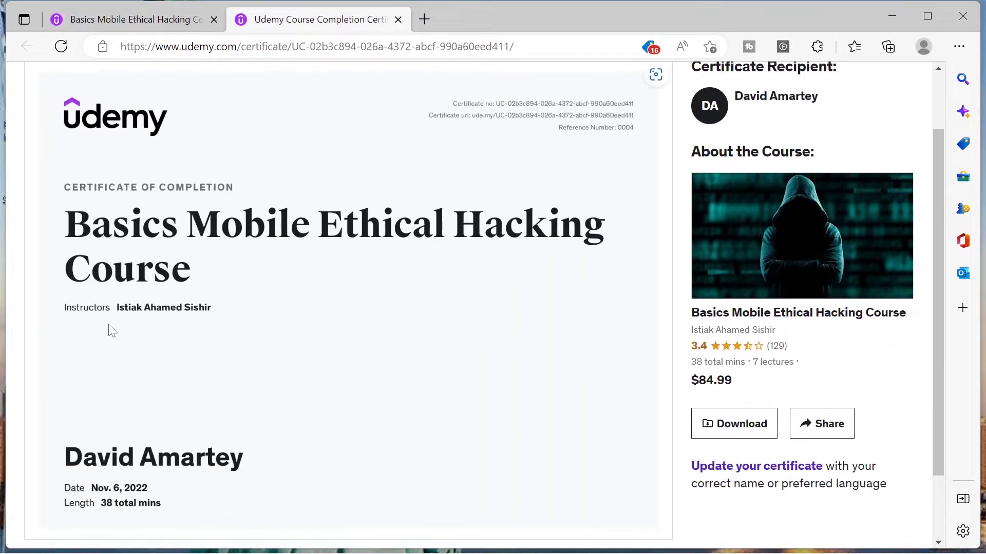
mouse_move(130, 318)
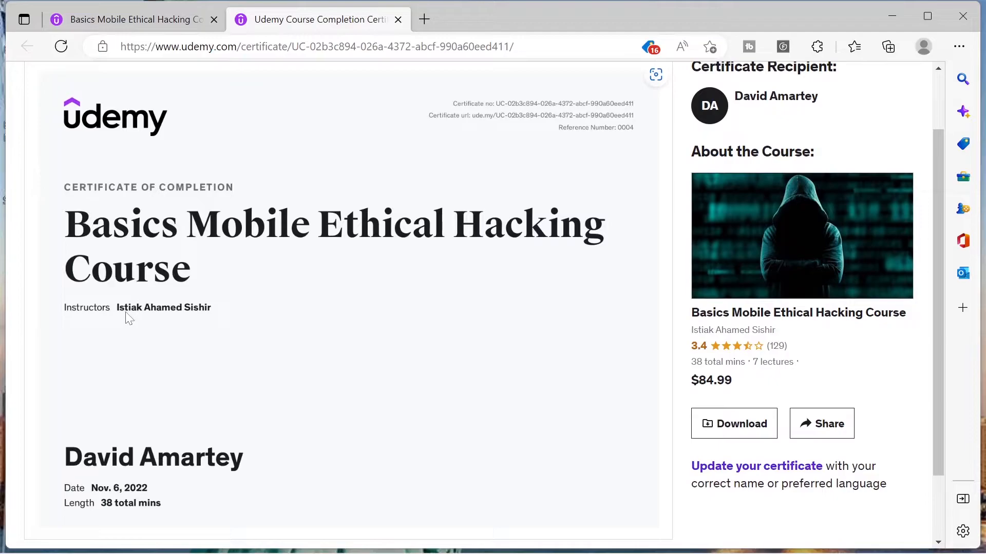
scroll("down", 3)
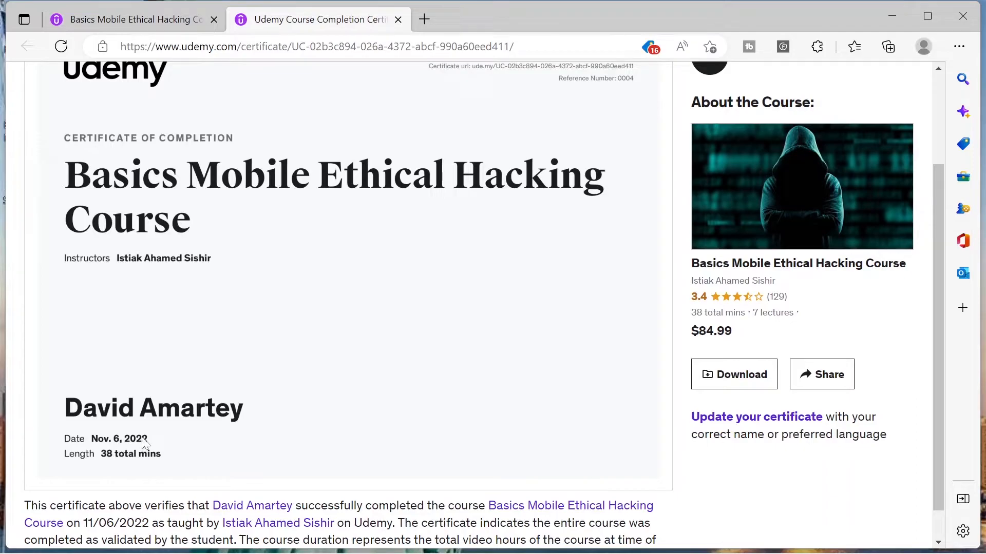
mouse_move(616, 279)
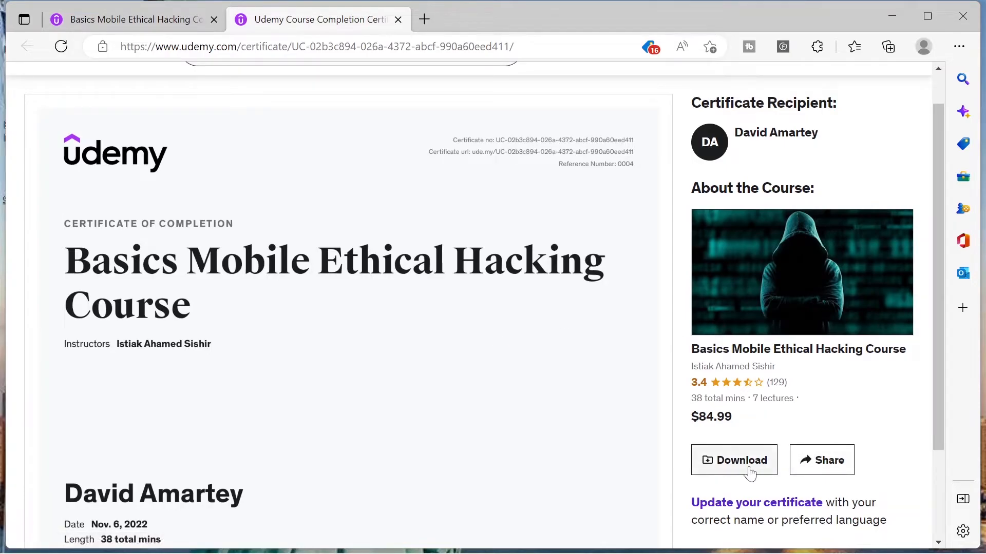
Step: Download the certificate as a .jpg and start saving the opened image via Save image as
left_click(733, 460)
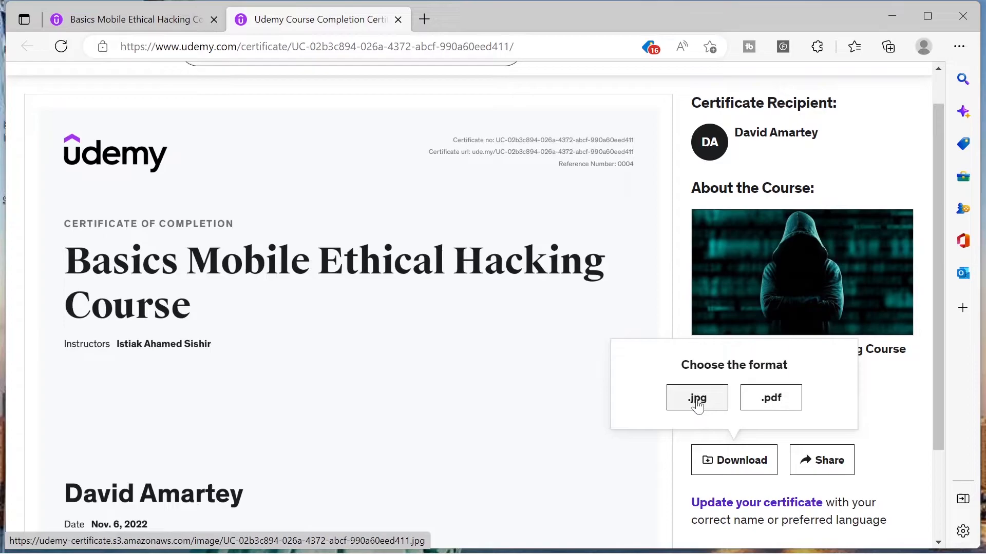
left_click(696, 398)
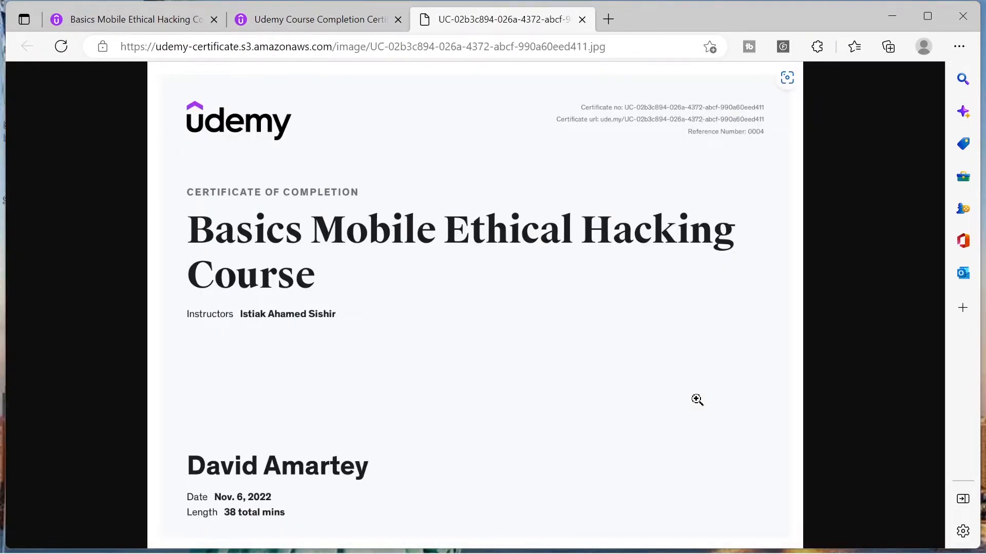
right_click(697, 399)
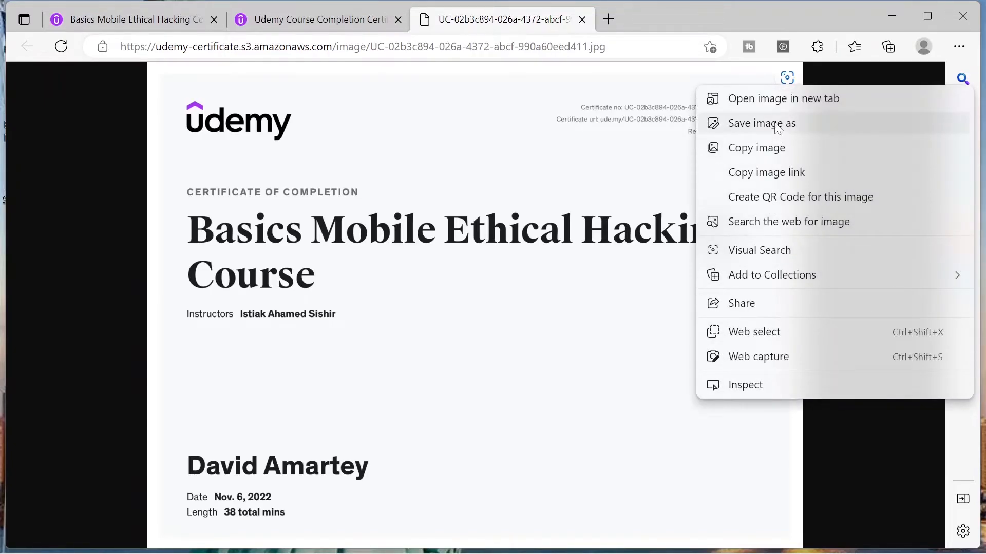
left_click(760, 123)
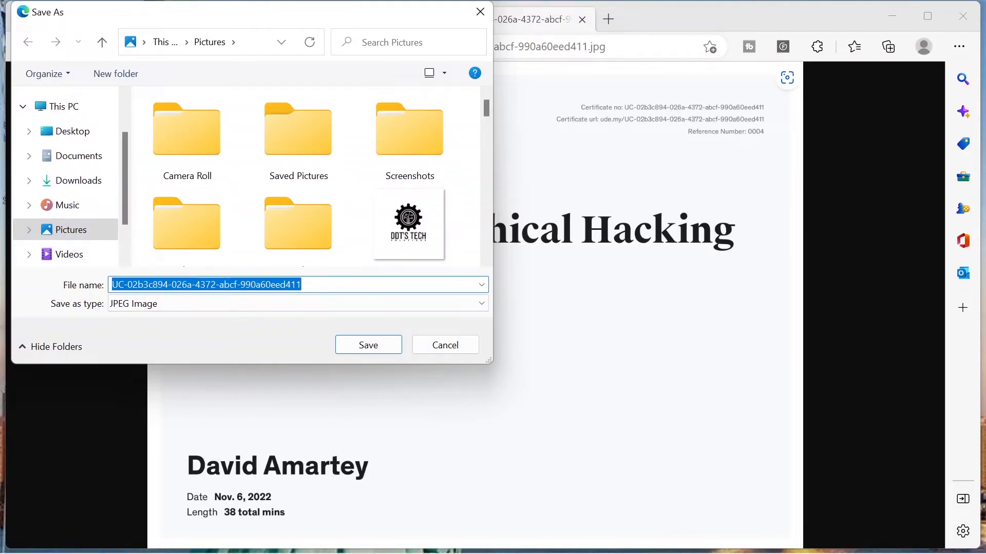
Step: Save the certificate image into Pictures as 'hacking certificate'
type("hacking certifica")
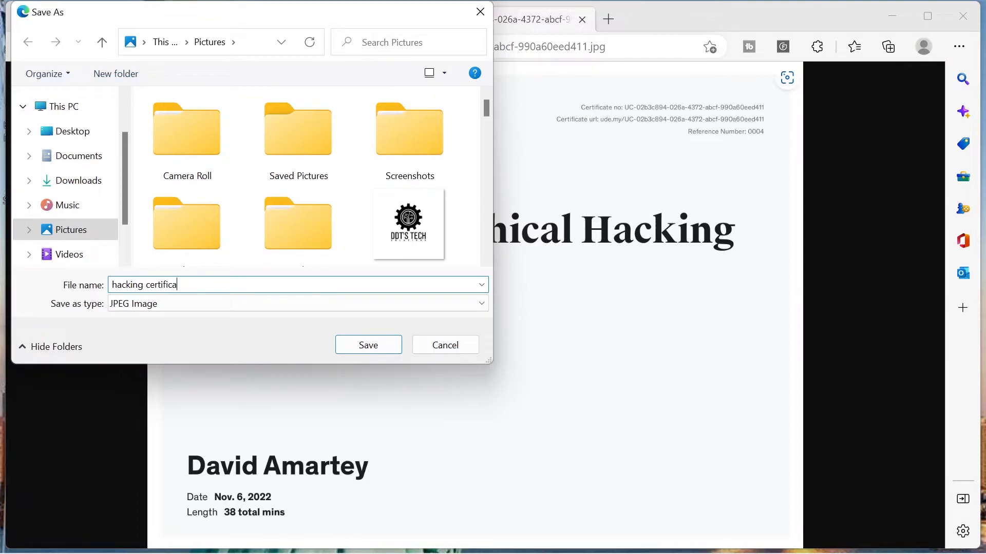
type("te")
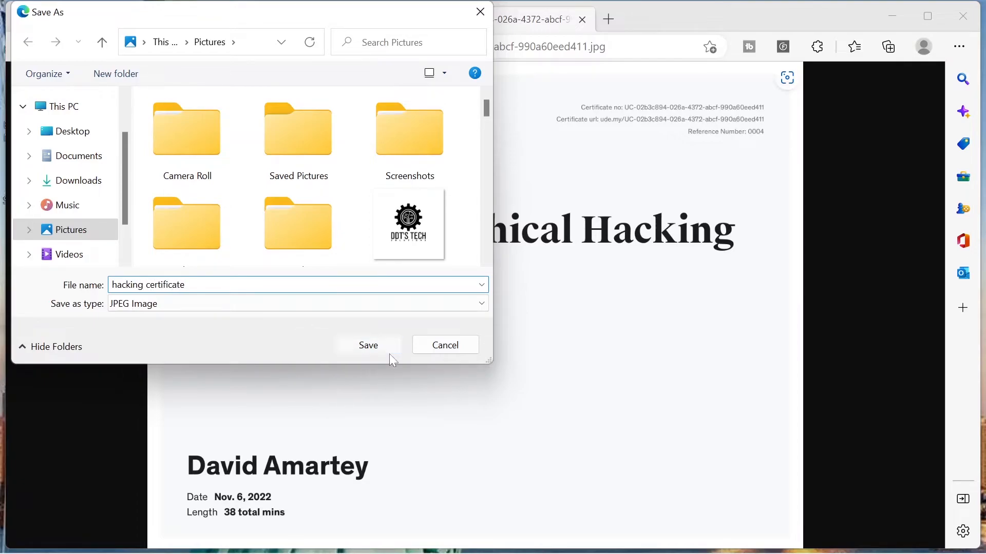
left_click(368, 345)
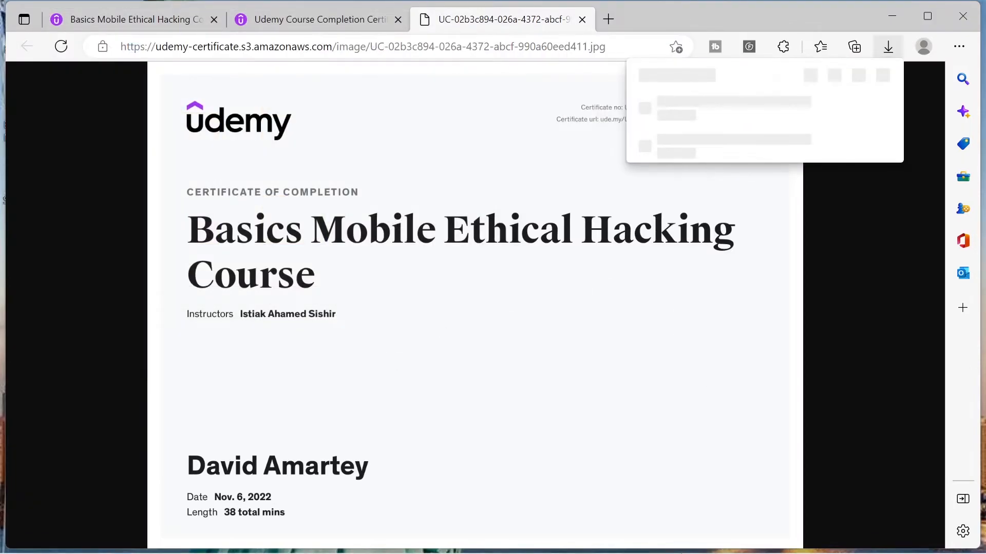
Step: Launch the downloaded file from the Downloads flyout, landing on the wrong photo
left_click(887, 46)
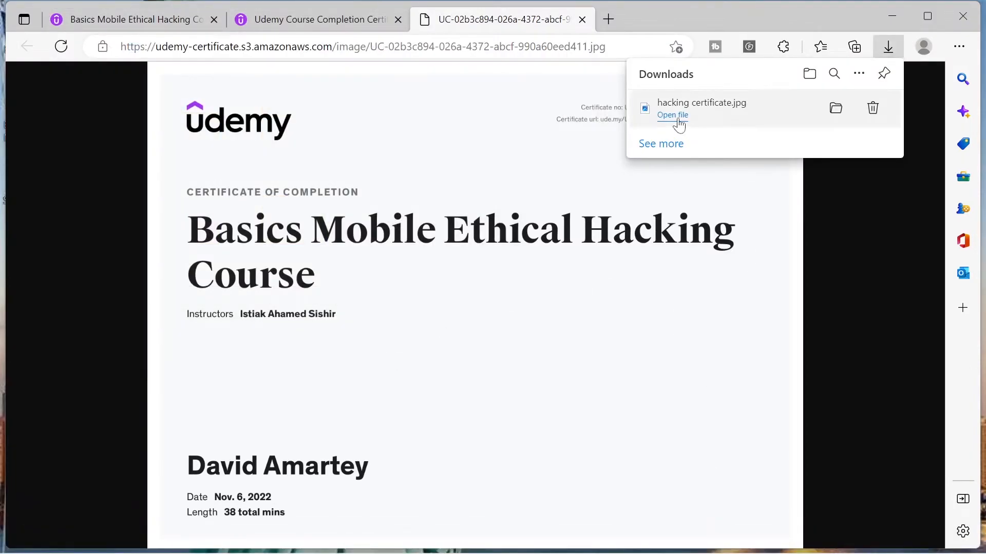
left_click(672, 115)
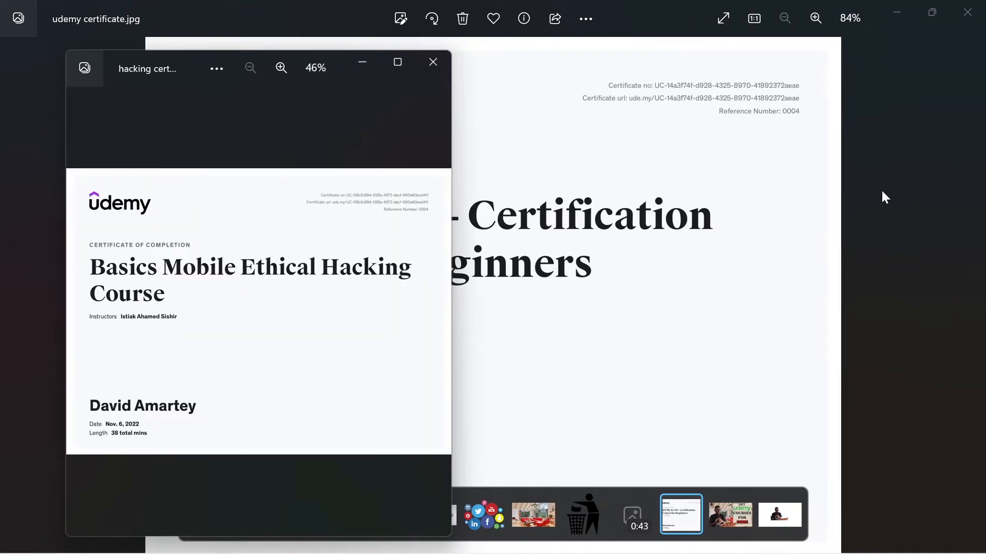
left_click(433, 61)
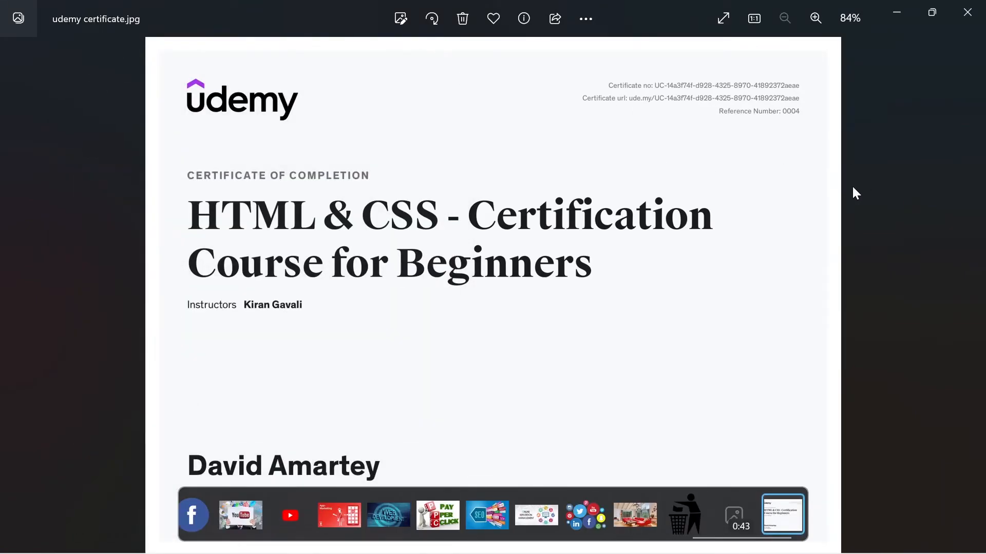
mouse_move(664, 273)
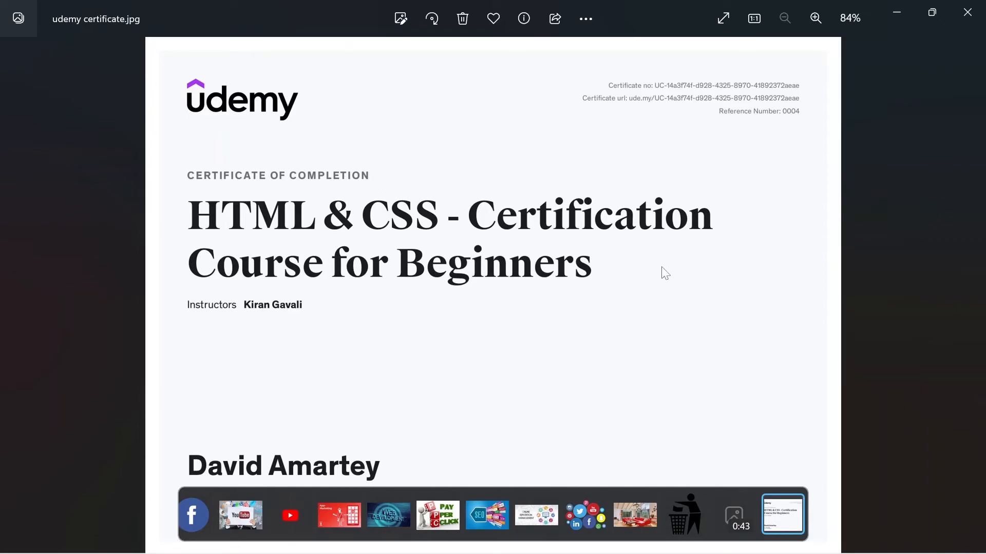
Step: Close that viewer and reopen hacking certificate.jpg in Photos showing the correct certificate
left_click(733, 515)
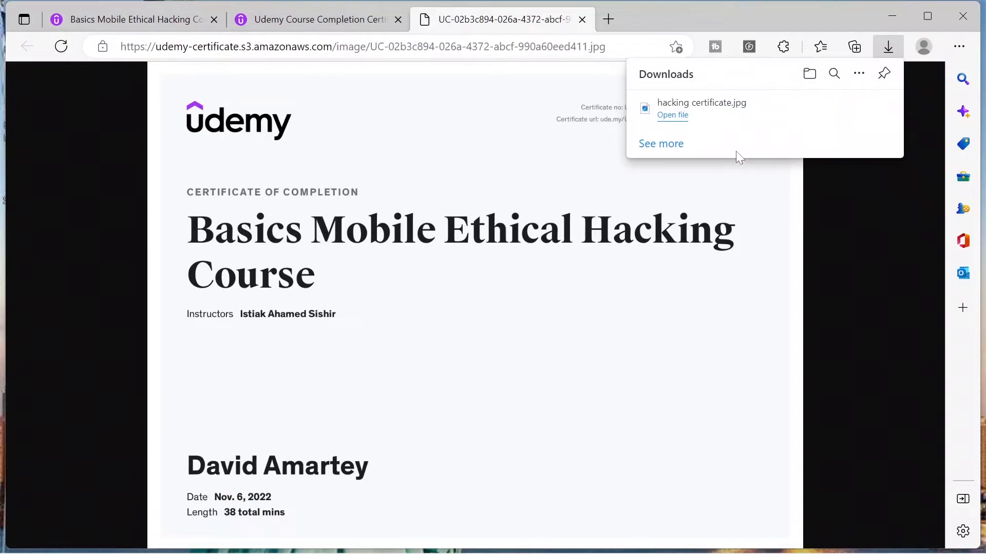
mouse_move(673, 119)
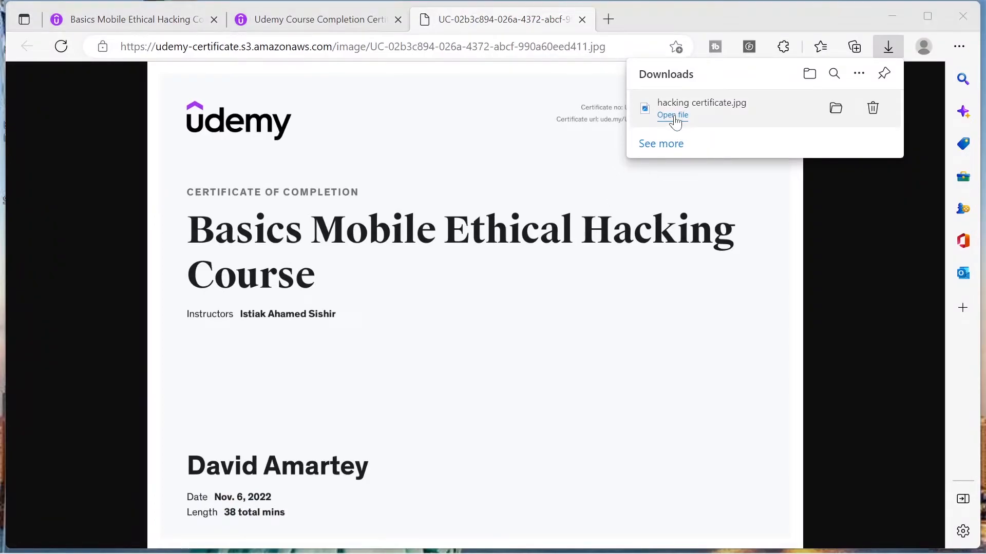
left_click(671, 115)
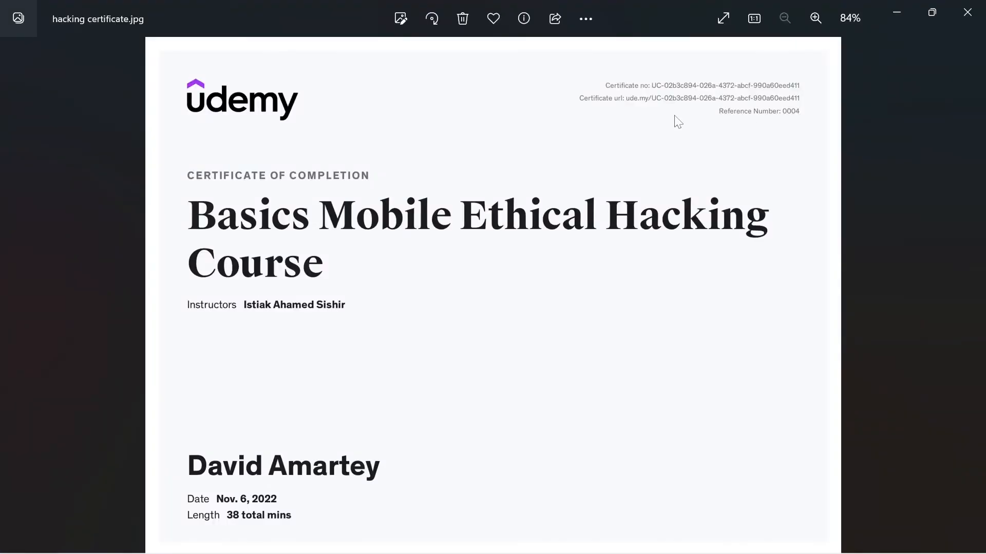
mouse_move(357, 215)
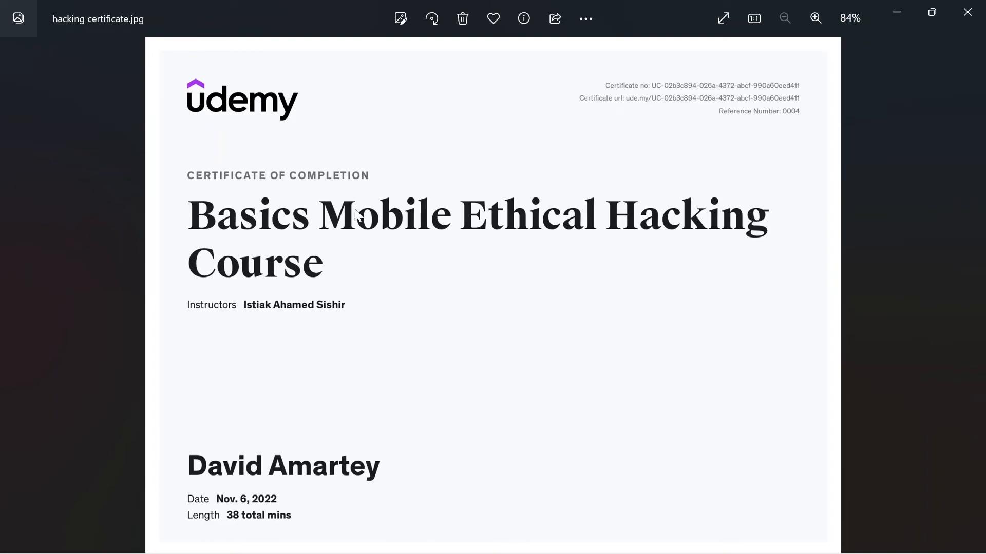
mouse_move(653, 239)
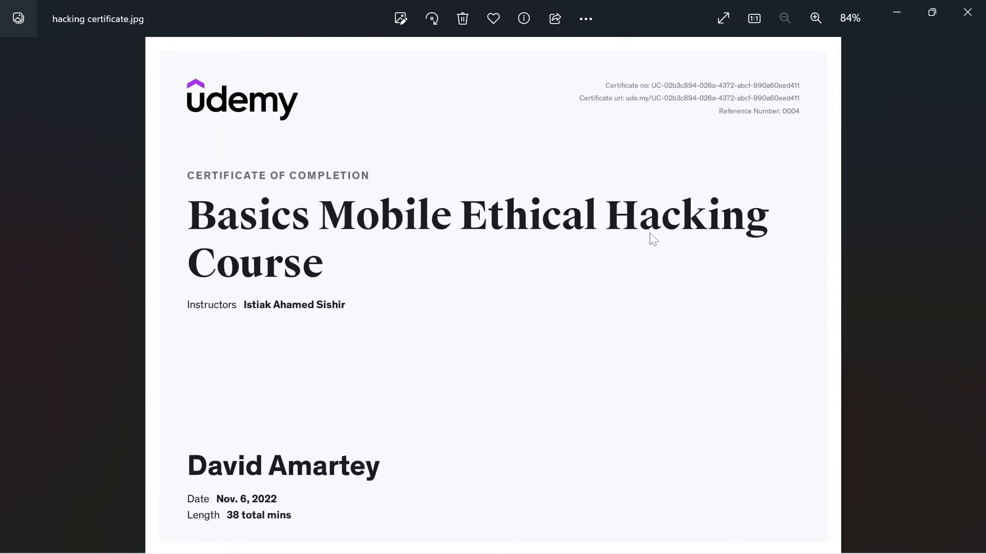